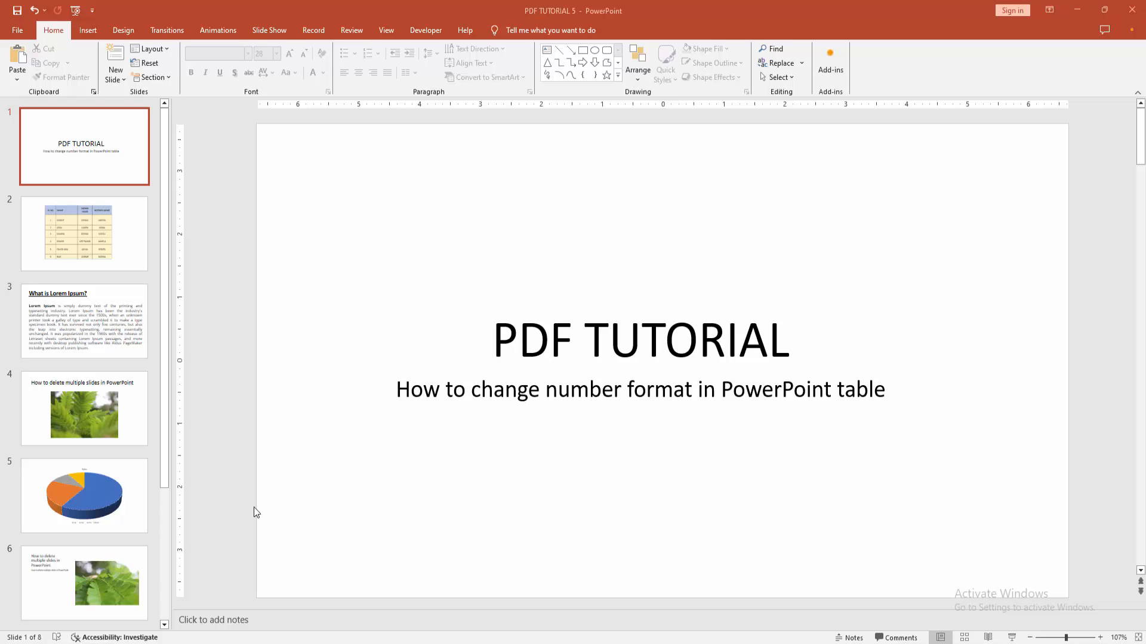
pyautogui.moveTo(182, 359)
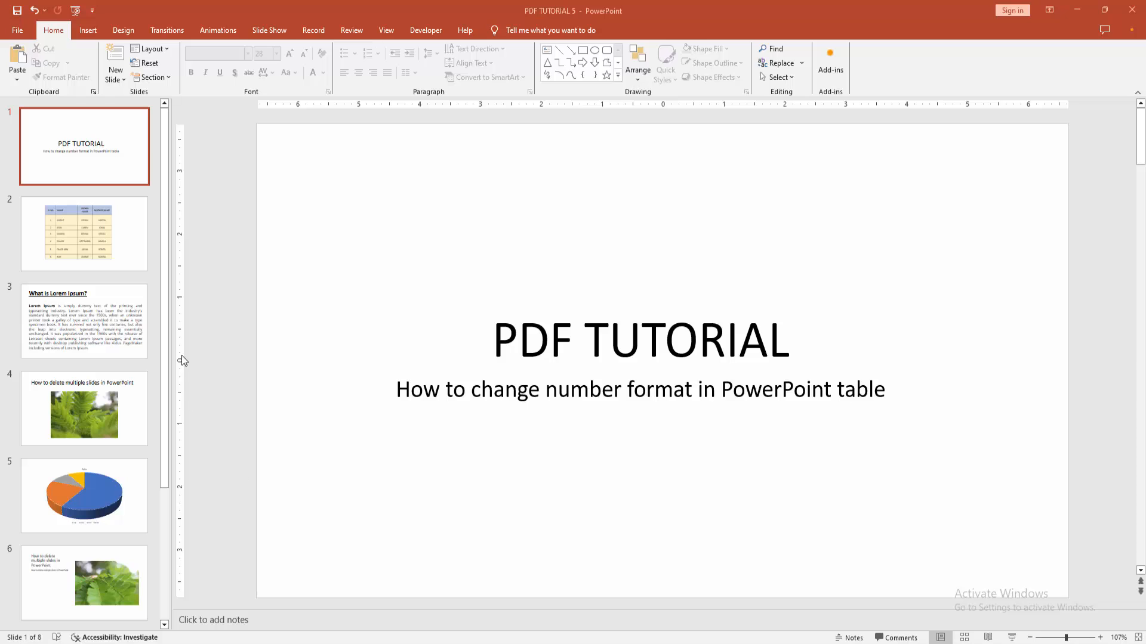
# Step: Select the slide 2 thumbnail to show the SL NO and NAME table
pyautogui.click(84, 234)
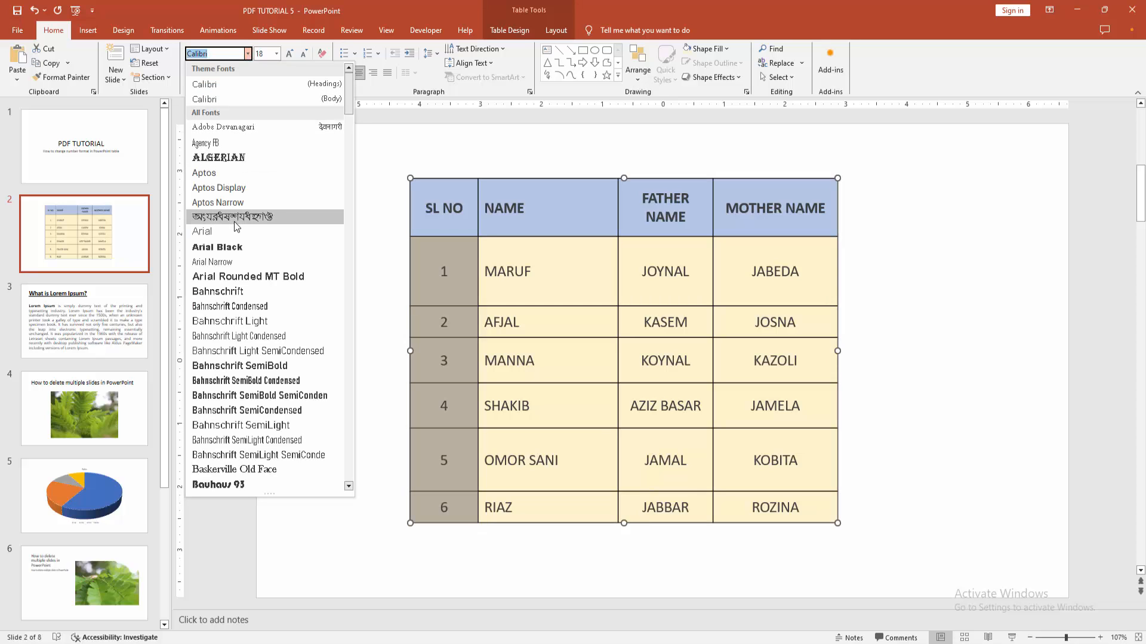
pyautogui.moveTo(217, 291)
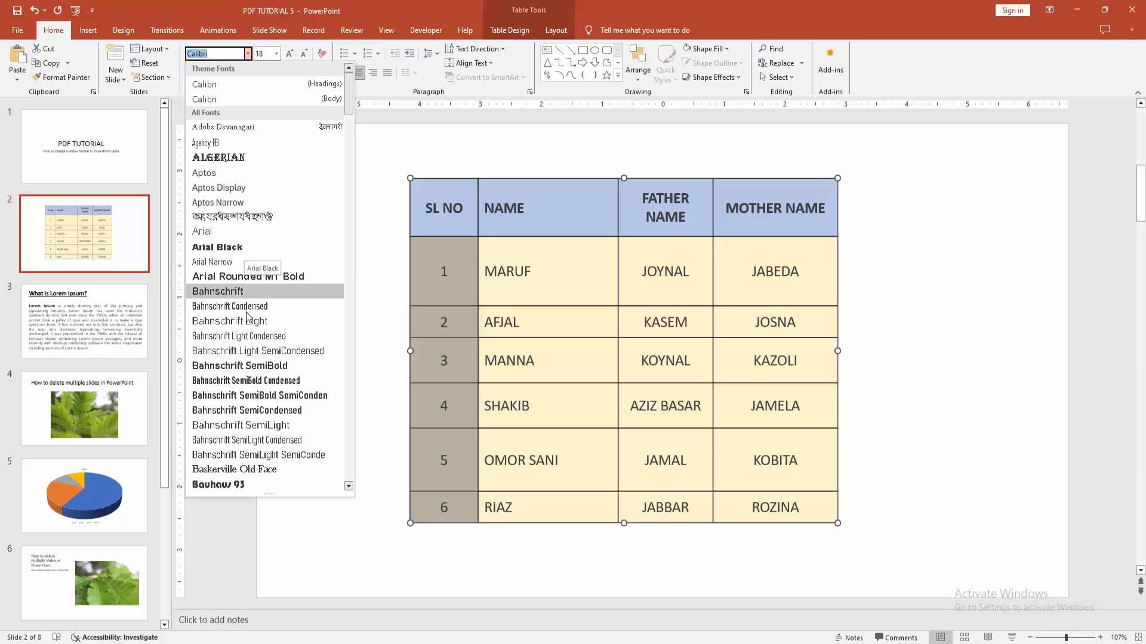
pyautogui.moveTo(248, 350)
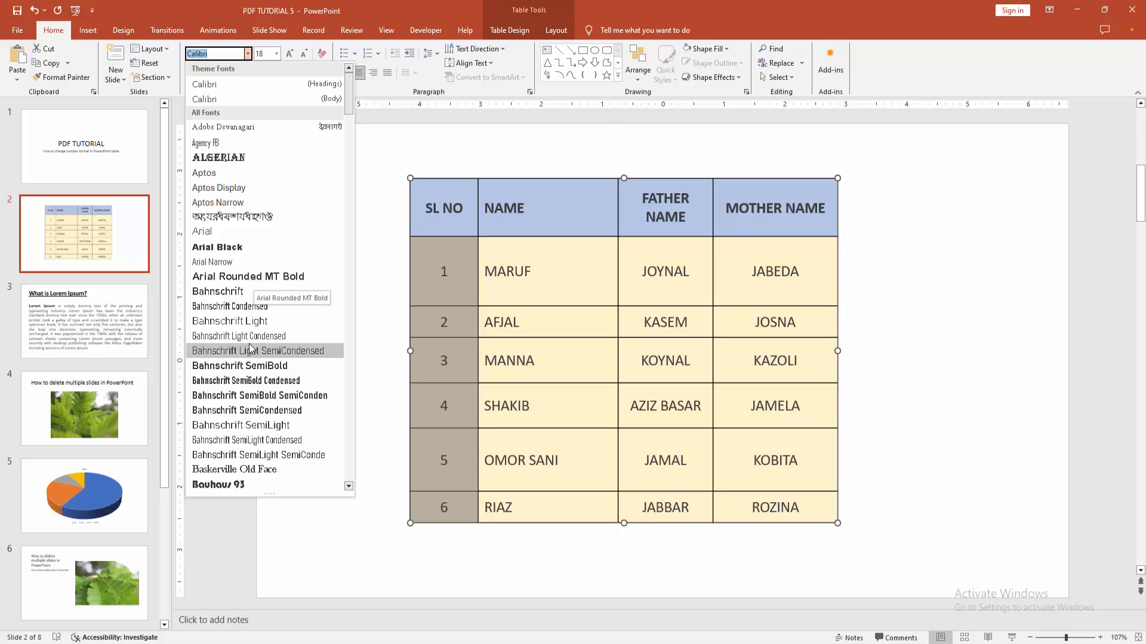
pyautogui.moveTo(218, 484)
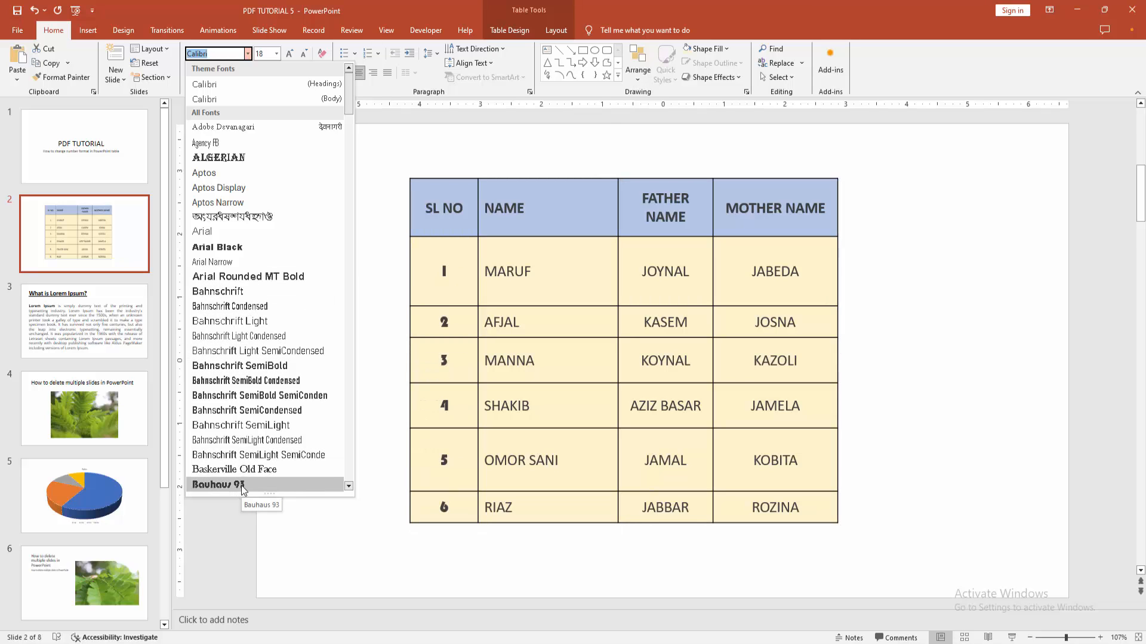
# Step: Apply the Bauhaus 93 font to the serial numbers in the SL NO column
pyautogui.click(217, 485)
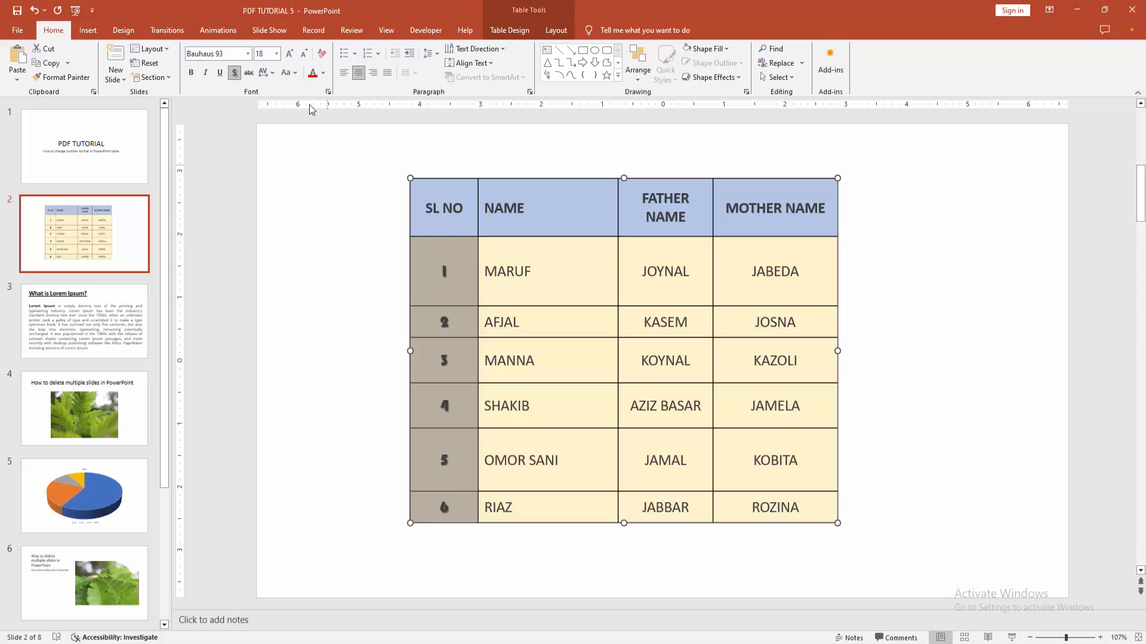
# Step: Colour the SL NO serial numbers orange with Font Color
pyautogui.click(323, 72)
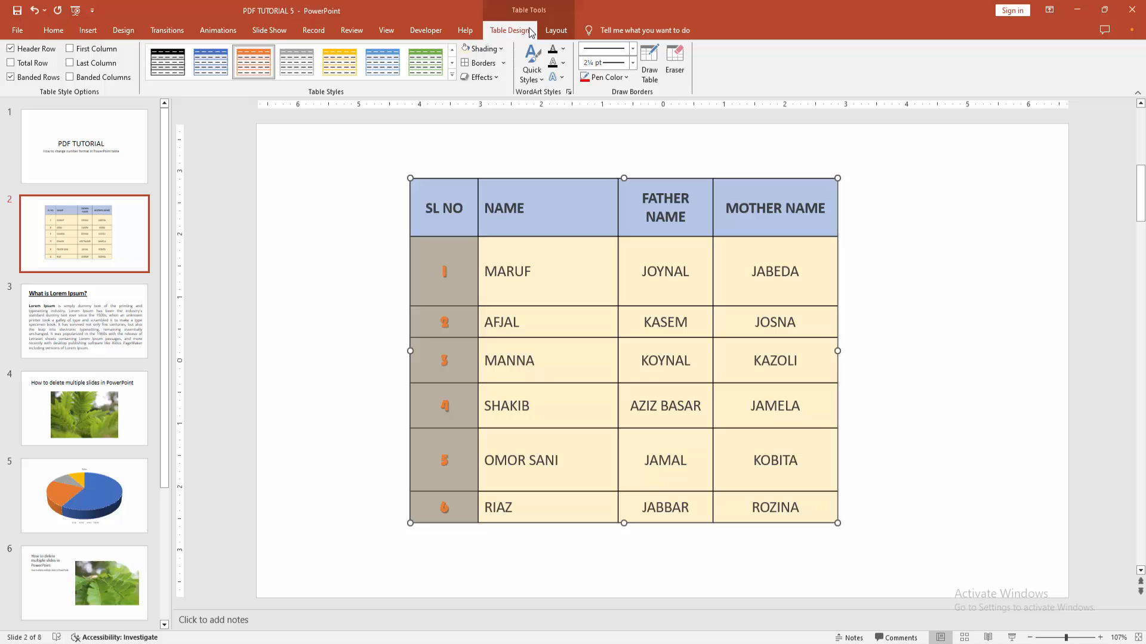
# Step: Shade the SL NO number cells peach from Table Design Shading
pyautogui.click(480, 48)
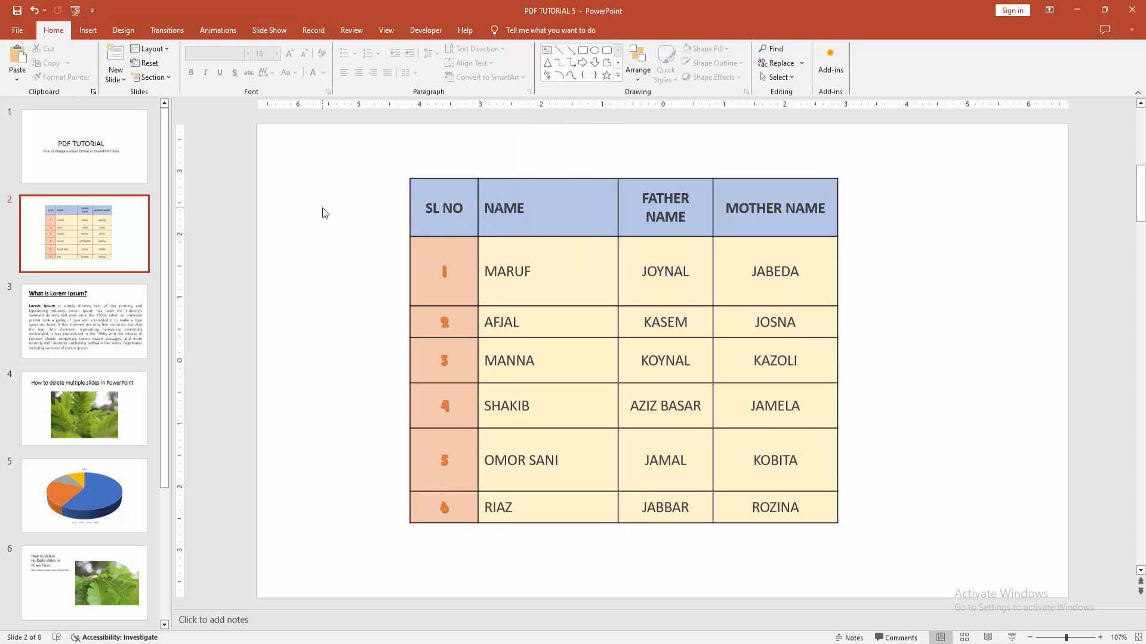
pyautogui.moveTo(296, 201)
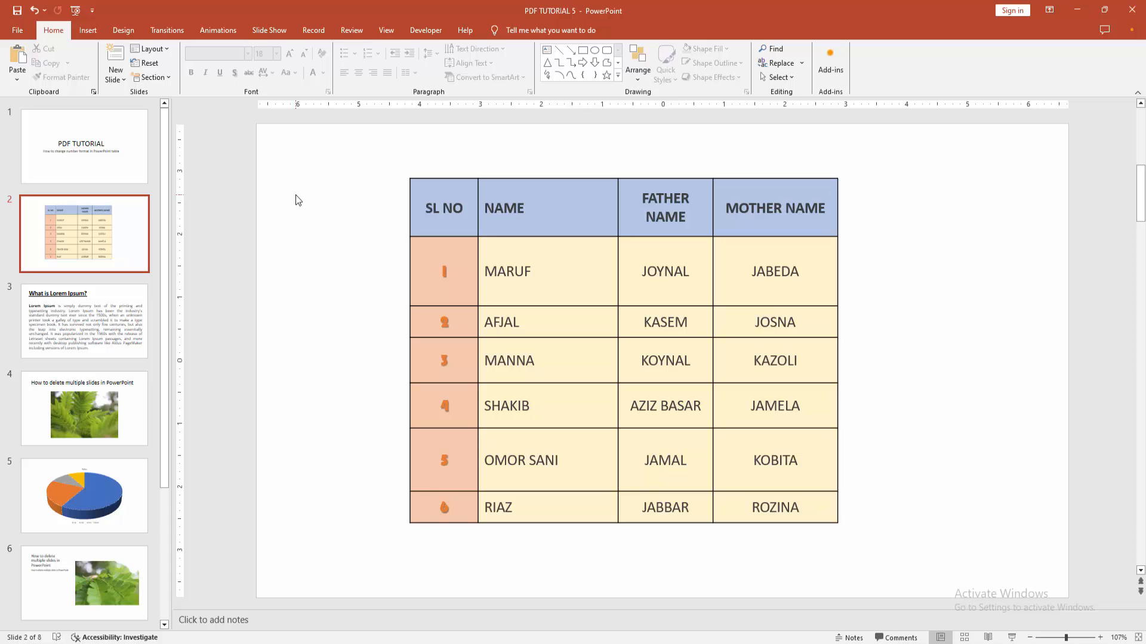